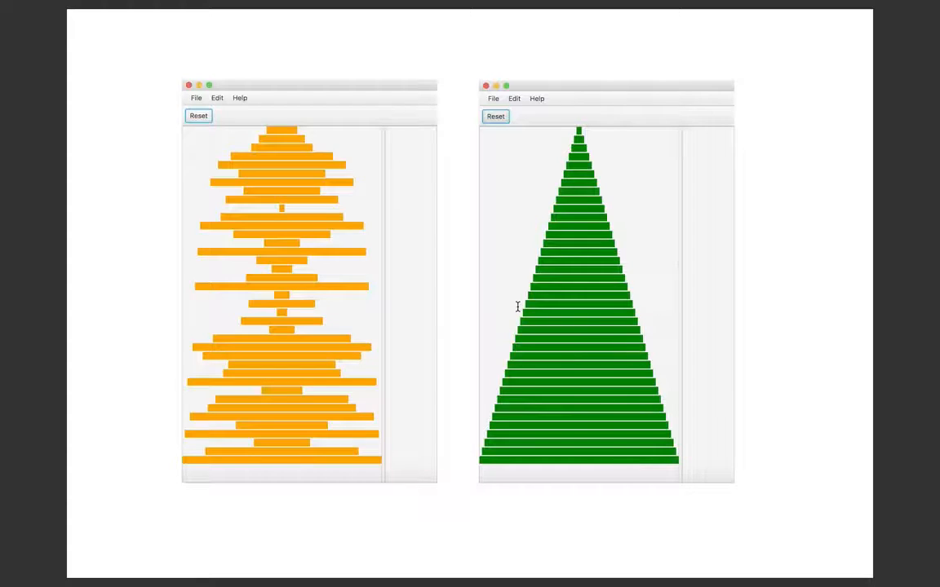
mouse_move(400, 294)
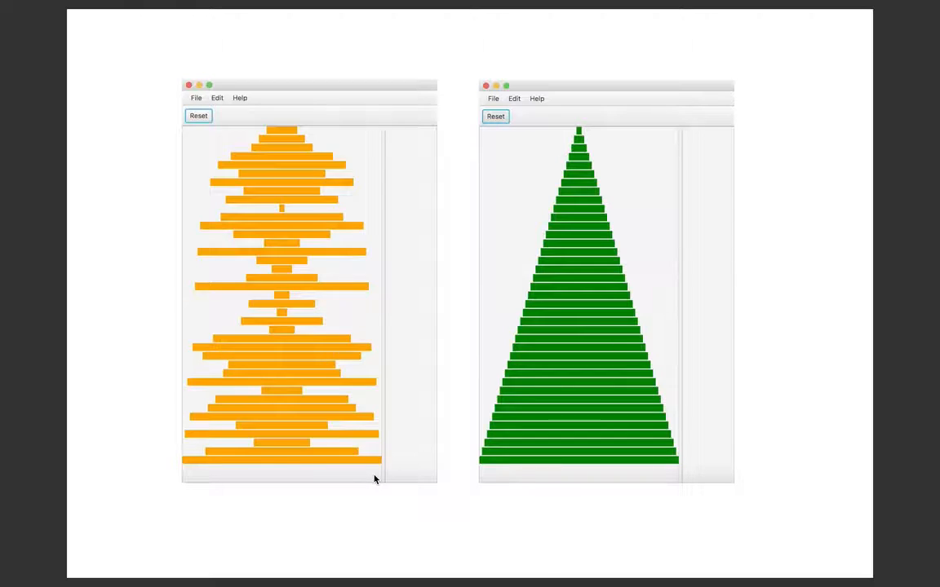
mouse_move(735, 440)
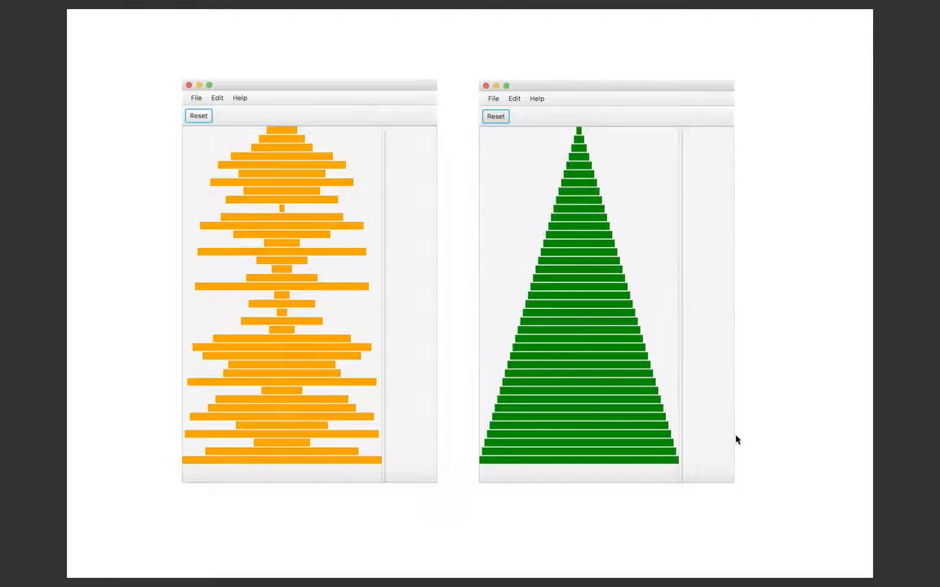
mouse_move(708, 457)
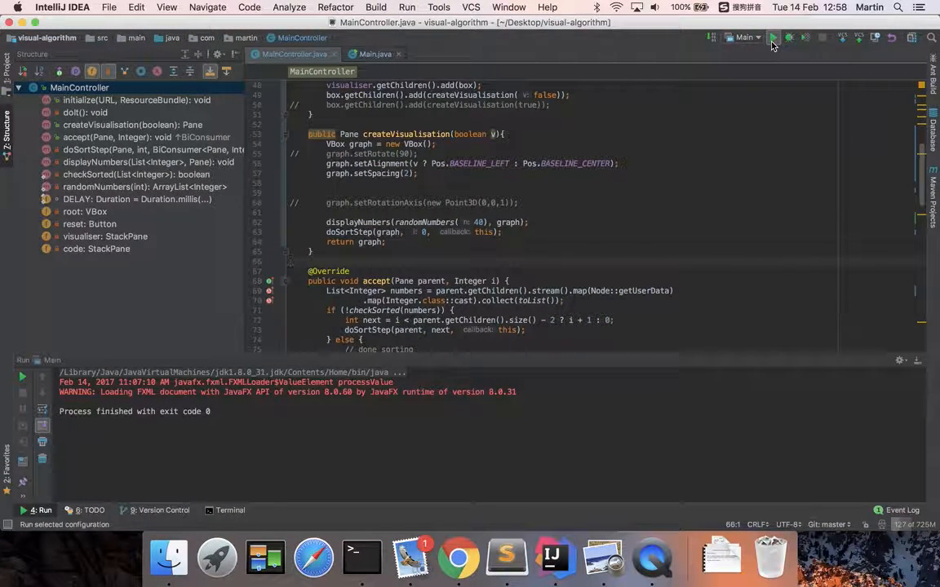
Launch the Main run configuration so the empty bubble-sort visualizer window appears
click(772, 37)
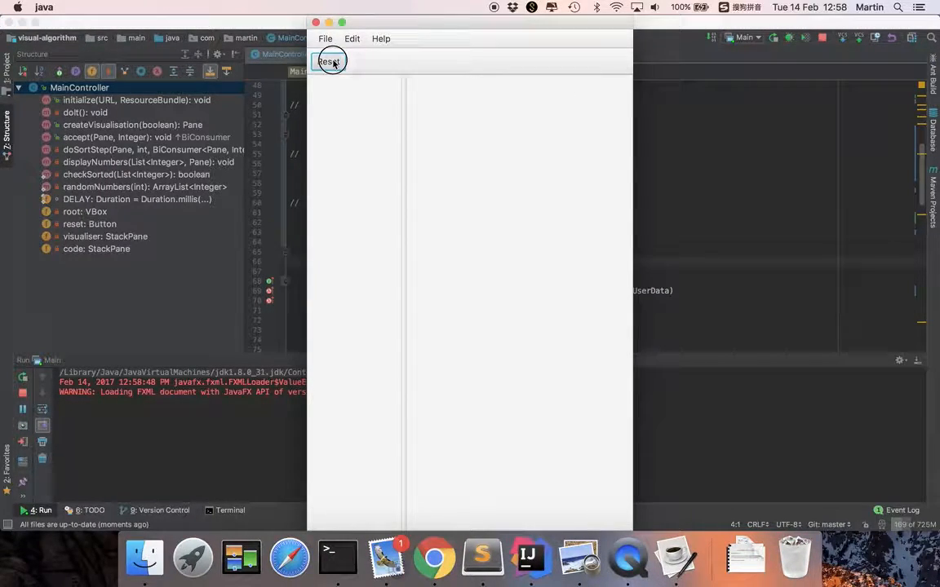
Reset to animate random orange bars into a green pyramid, then reset for a fresh set
click(329, 61)
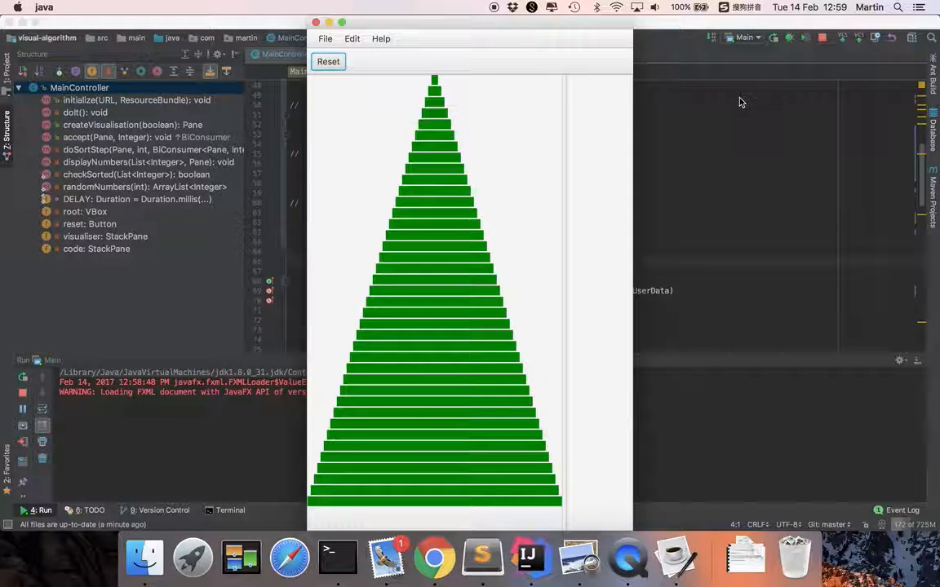
click(328, 62)
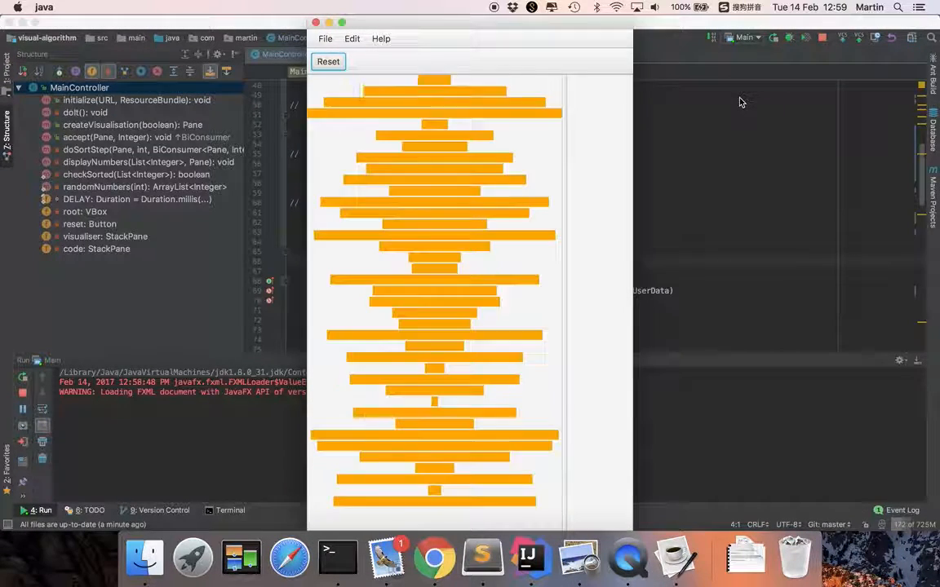